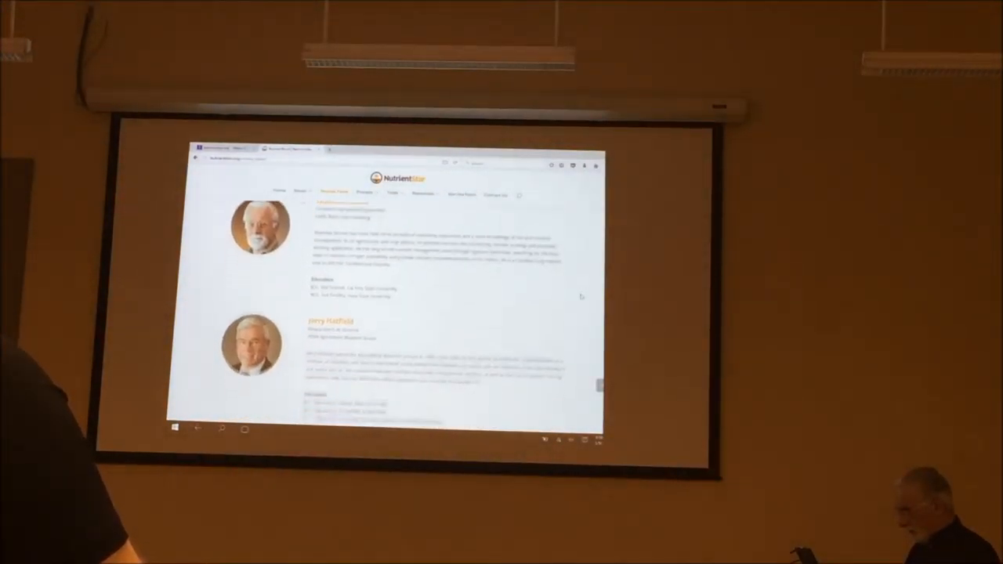
{"action": "scroll", "scroll_direction": "up", "scroll_amount": 3}
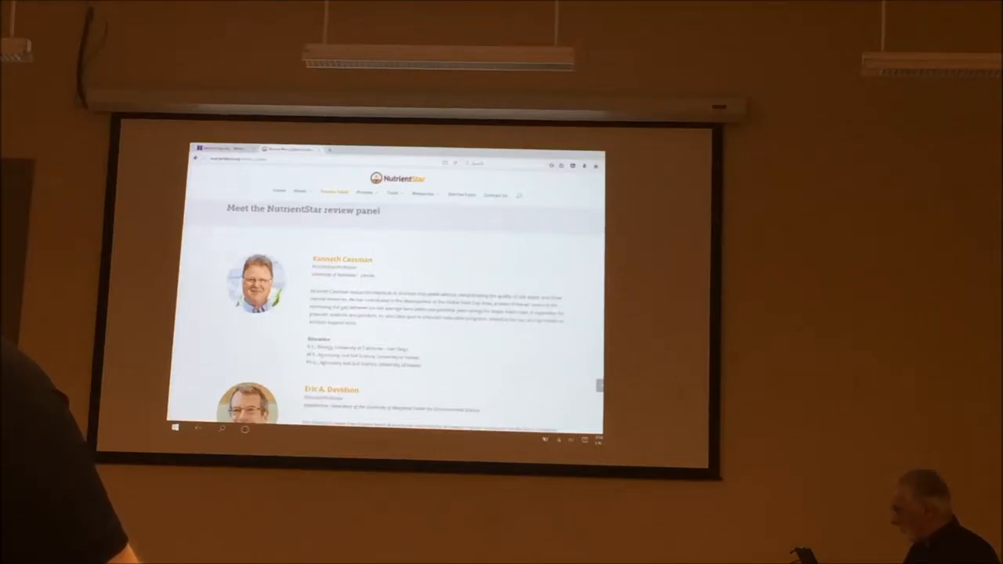
{"action": "scroll", "scroll_direction": "down", "scroll_amount": 3}
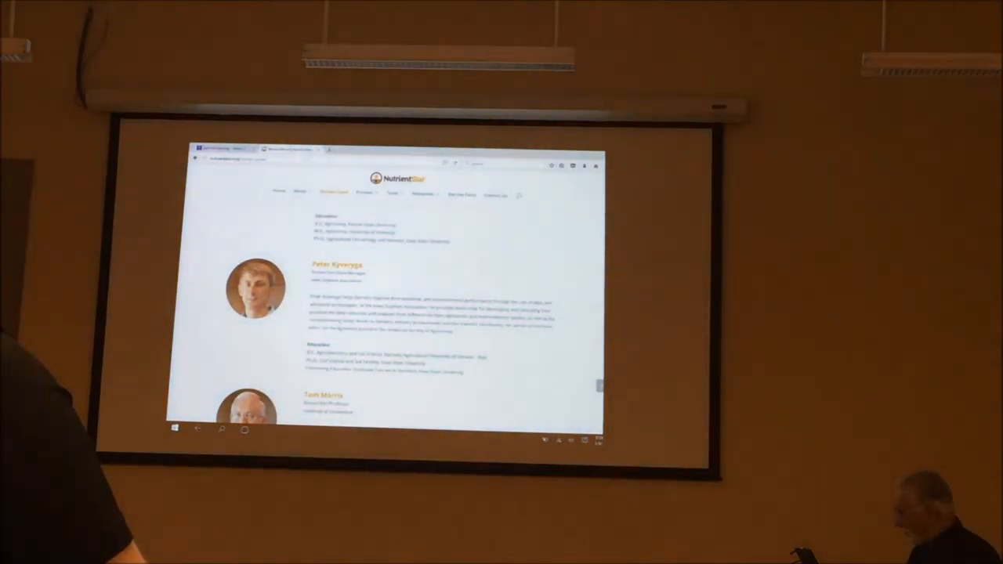
{"action": "scroll", "scroll_direction": "down", "scroll_amount": 3}
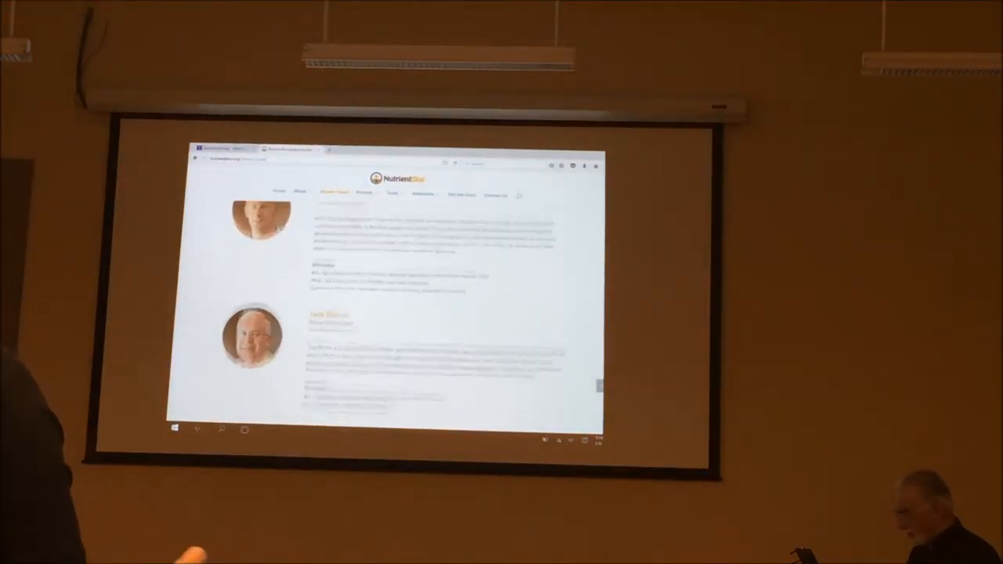
{"action": "scroll", "scroll_direction": "down", "scroll_amount": 3}
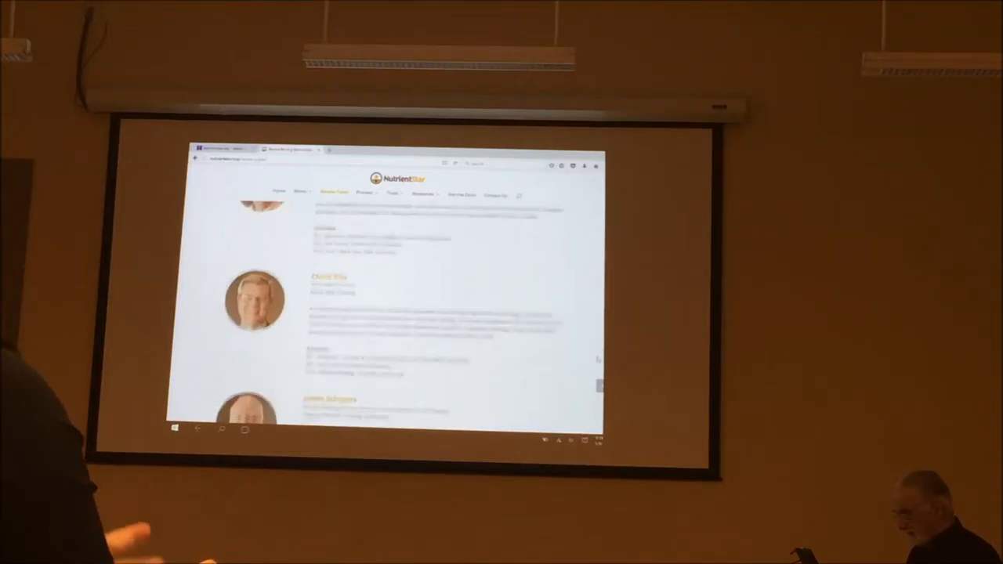
{"action": "scroll", "scroll_direction": "down", "scroll_amount": 3}
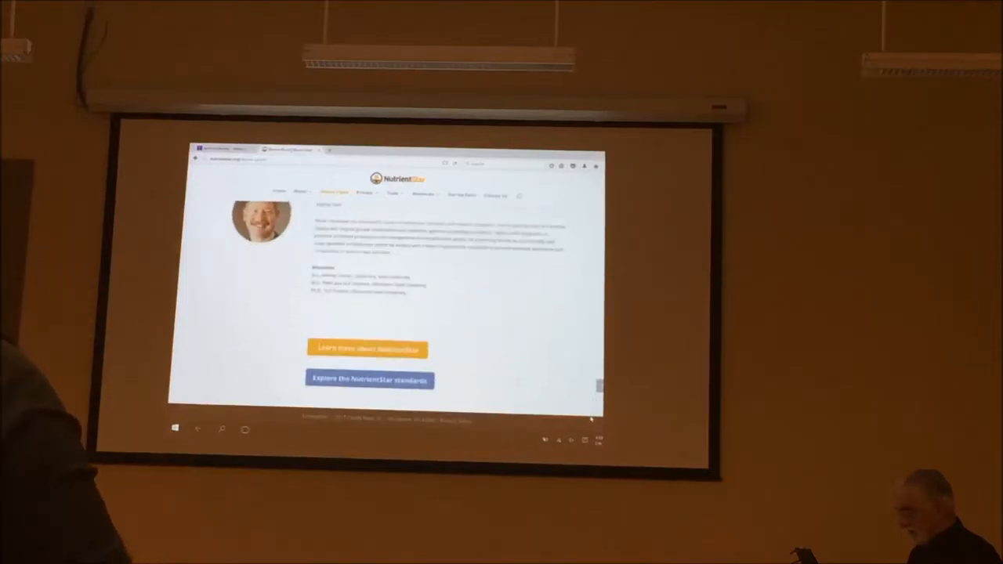
{"action": "scroll", "scroll_direction": "down", "scroll_amount": 3}
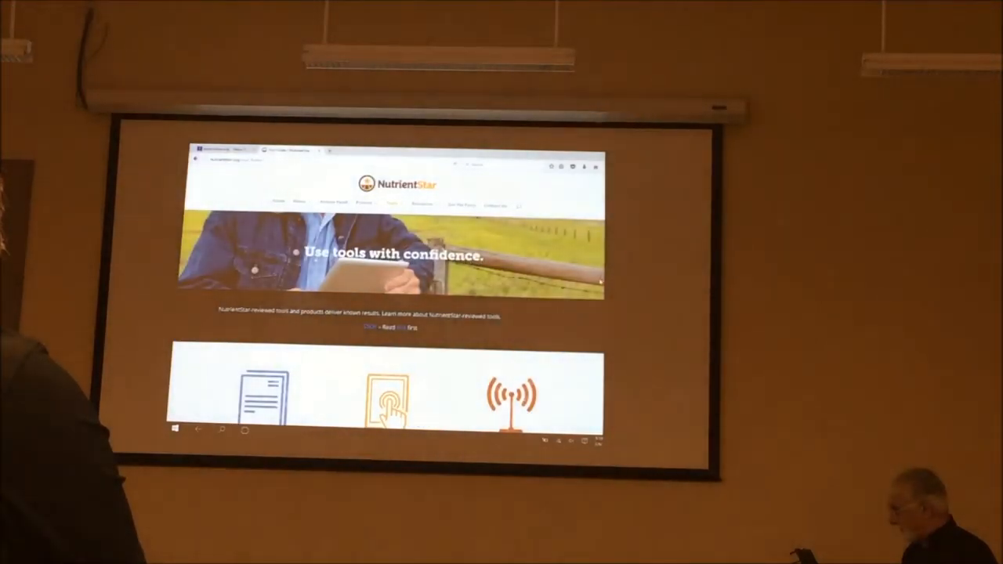
{"action": "scroll", "scroll_direction": "down", "scroll_amount": 3}
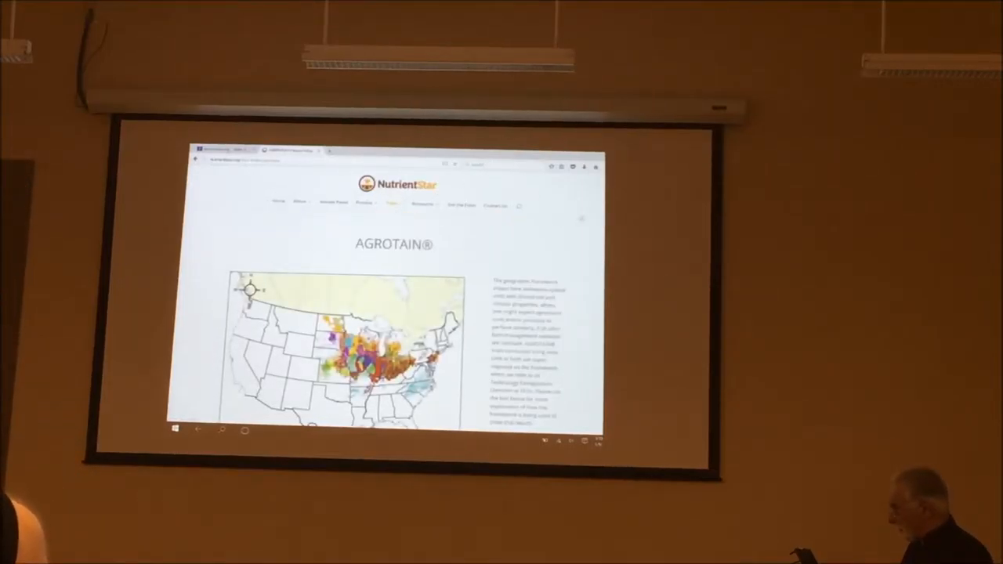
{"action": "scroll", "scroll_direction": "down", "scroll_amount": 3}
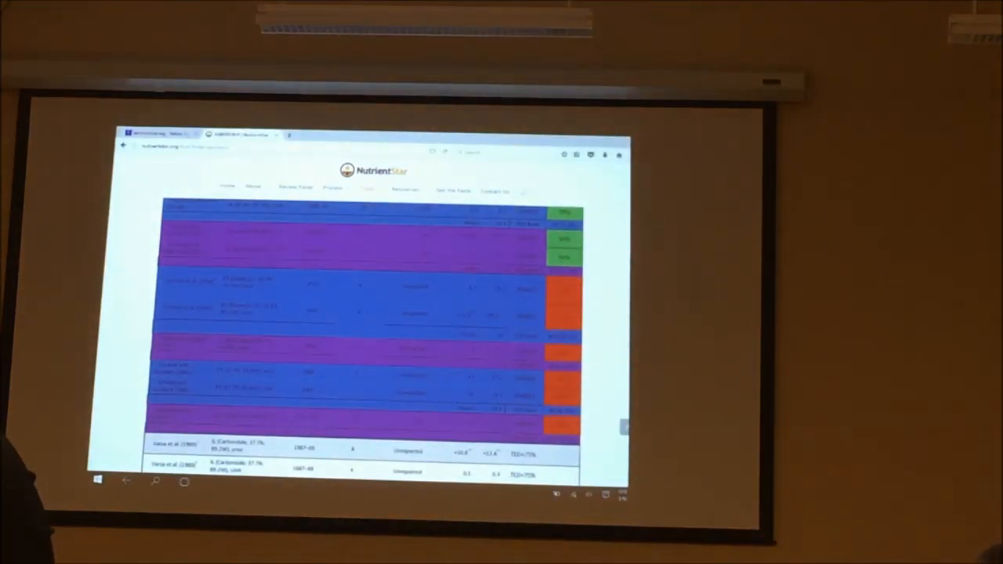
{"action": "scroll", "scroll_direction": "up", "scroll_amount": 3}
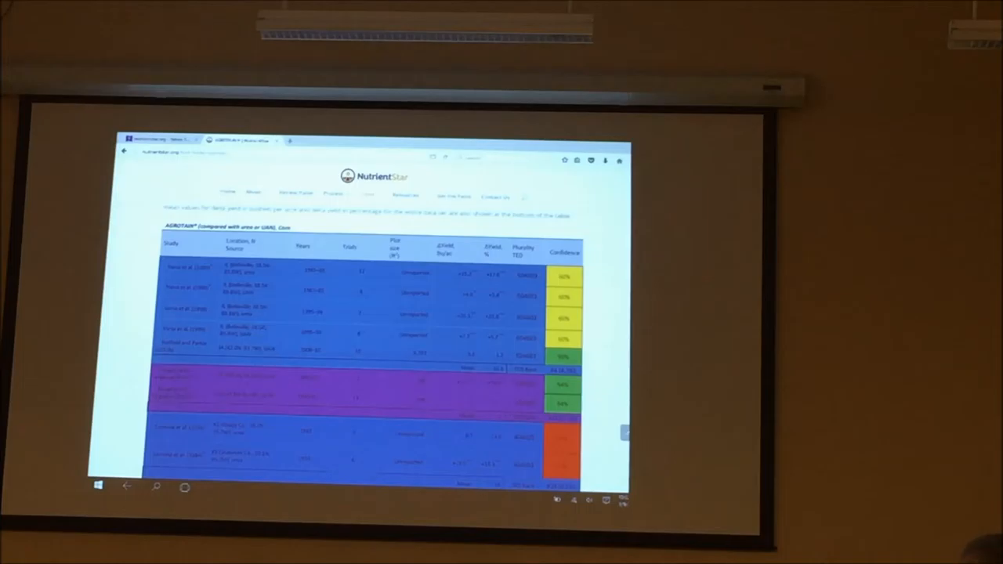
{"action": "scroll", "scroll_direction": "down", "scroll_amount": 3}
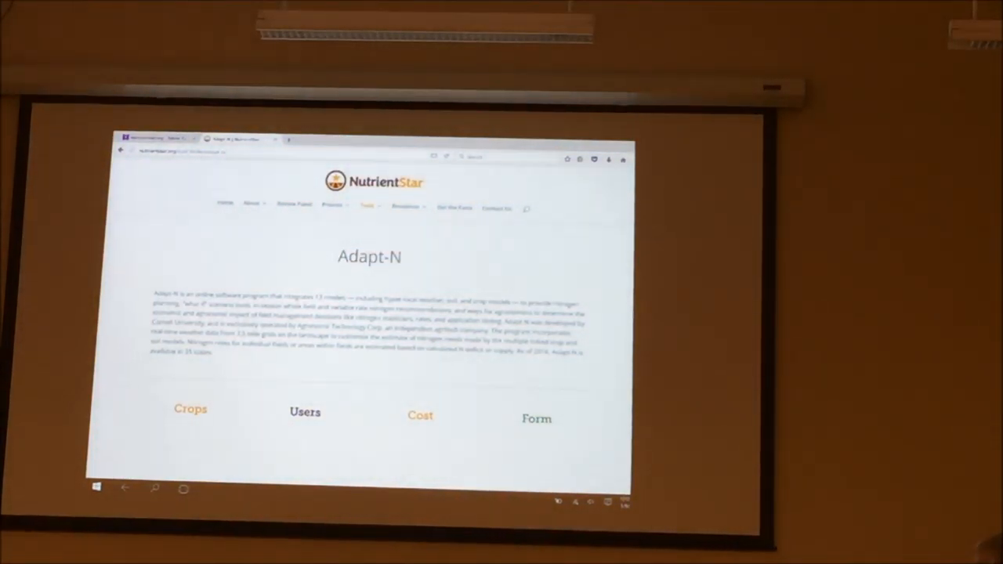
{"action": "scroll", "scroll_direction": "down", "scroll_amount": 3}
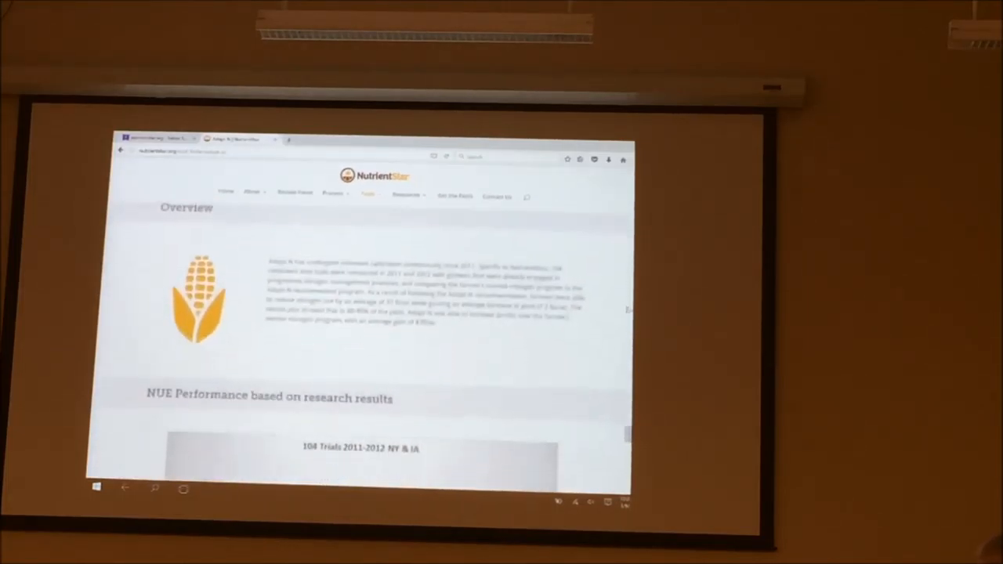
{"action": "scroll", "scroll_direction": "up", "scroll_amount": 3}
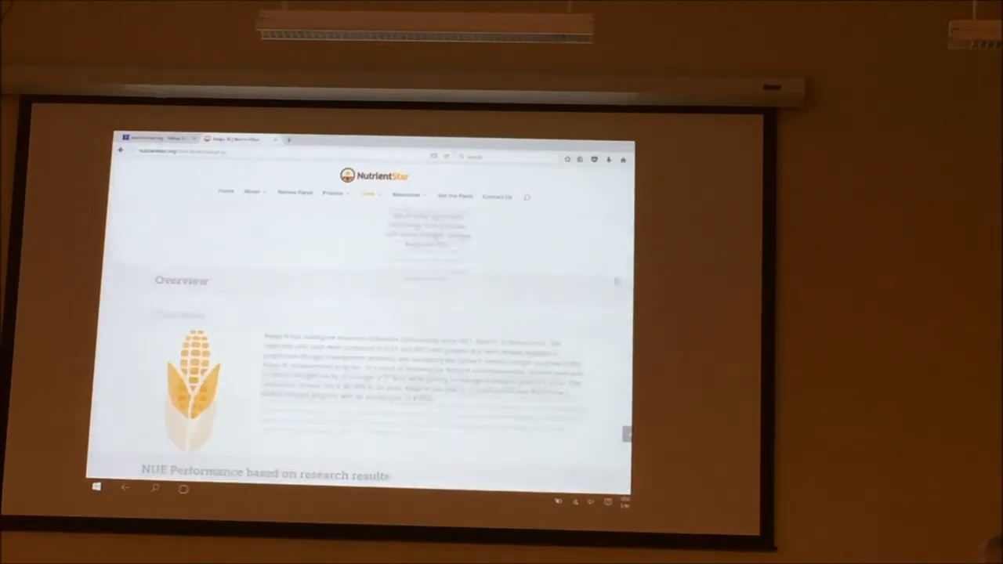